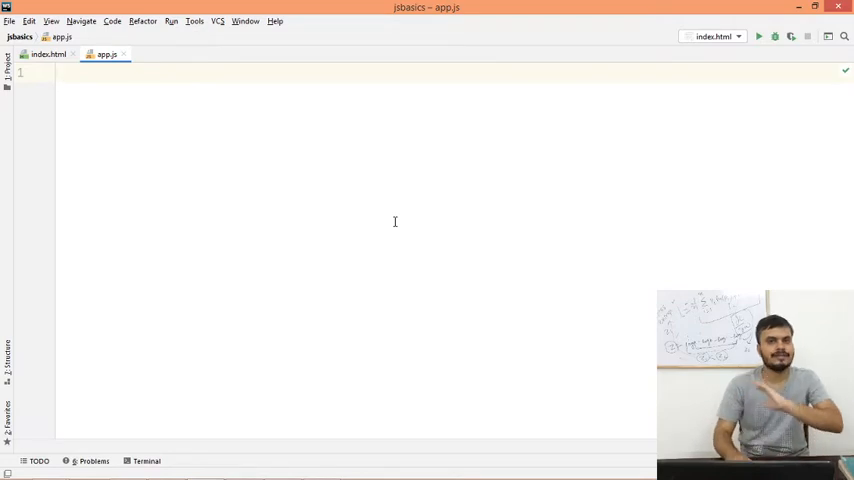
Write a General Loop comment listing For, While and Do-while loops plus Break and Continue.
type("//")
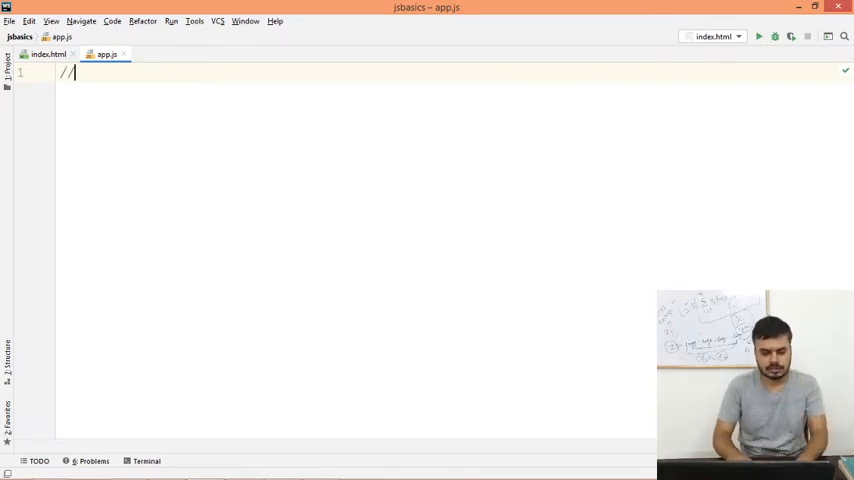
type("\" \"")
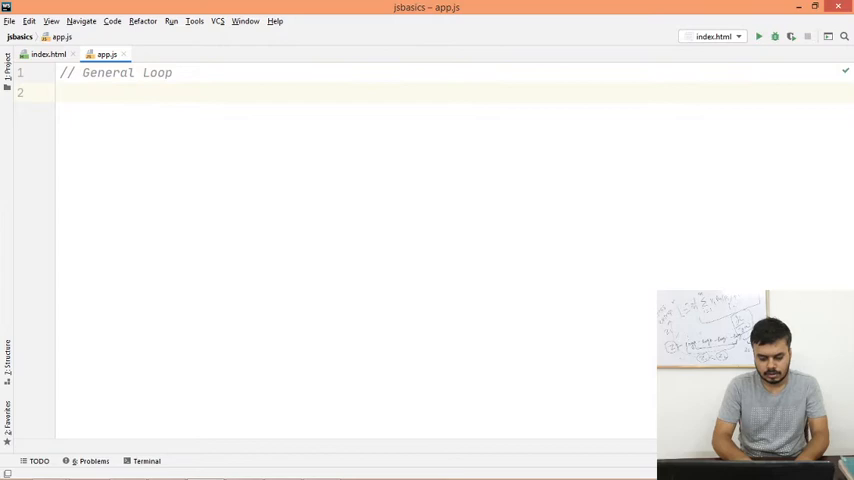
type("/")
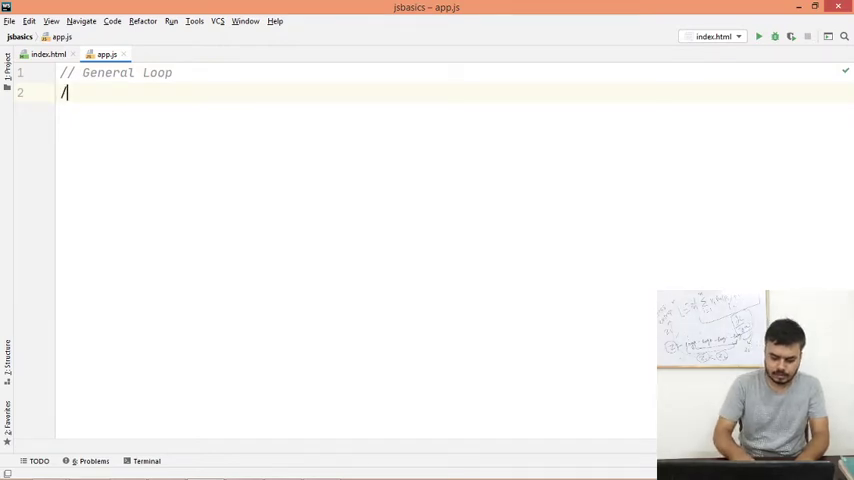
type("*")
type("1. For")
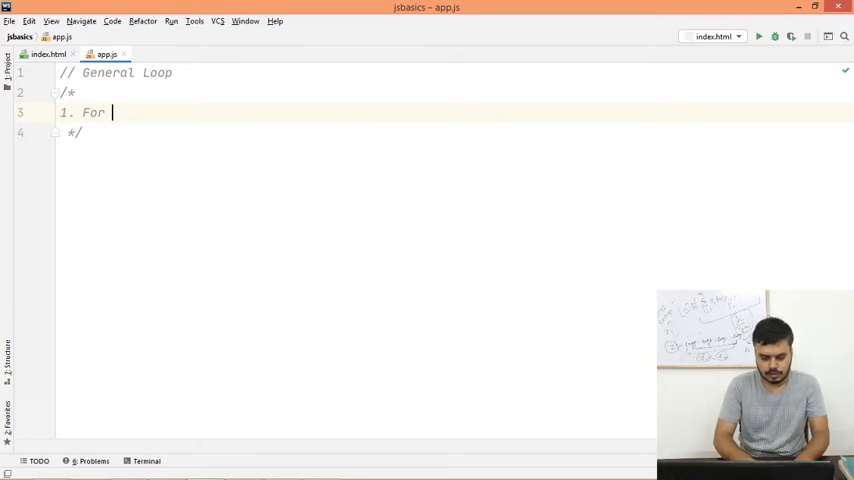
type("Loop")
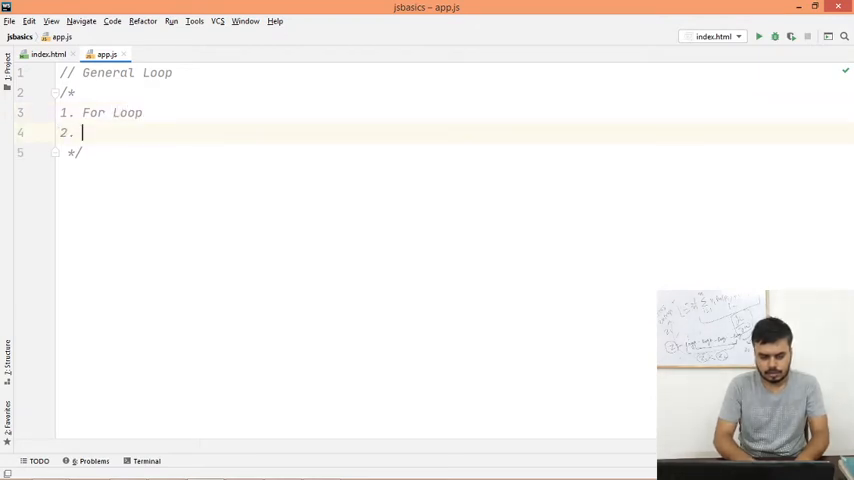
type("While Loop")
type("3.")
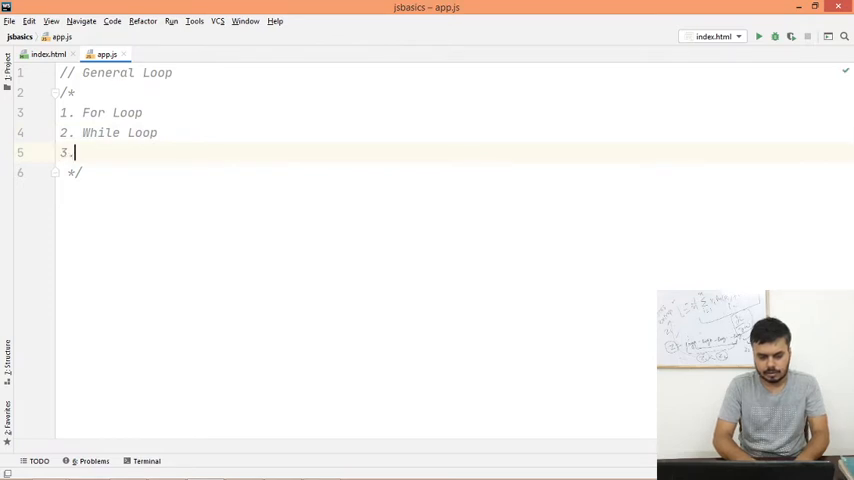
type("Do-while loop")
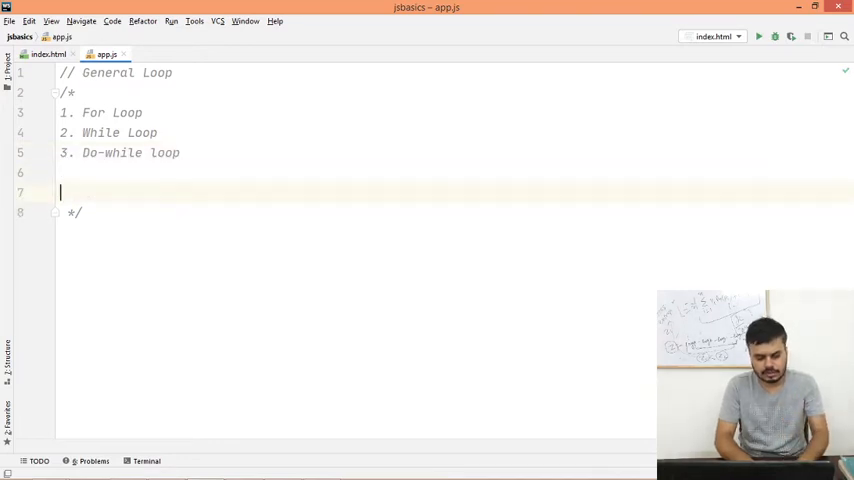
type("--> Br")
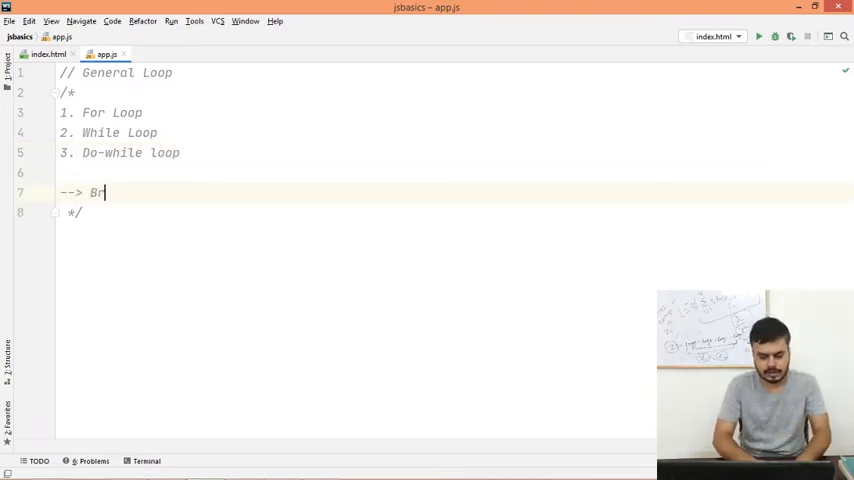
type("eak and COn")
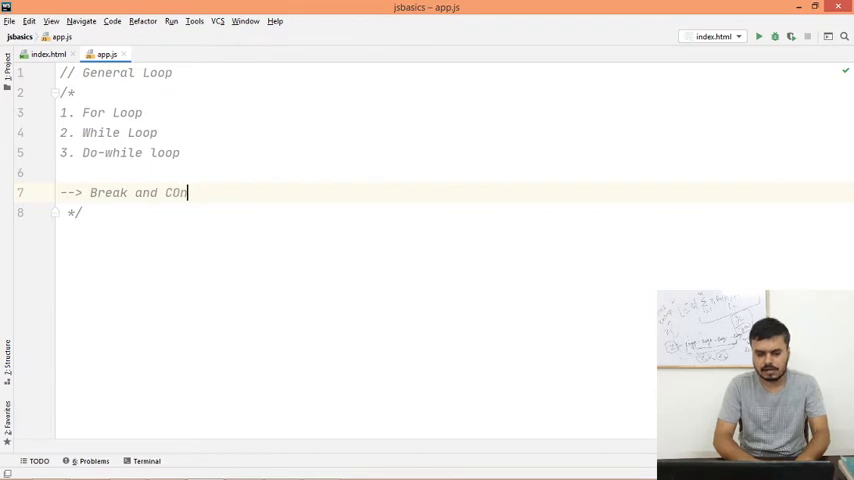
type("tinue")
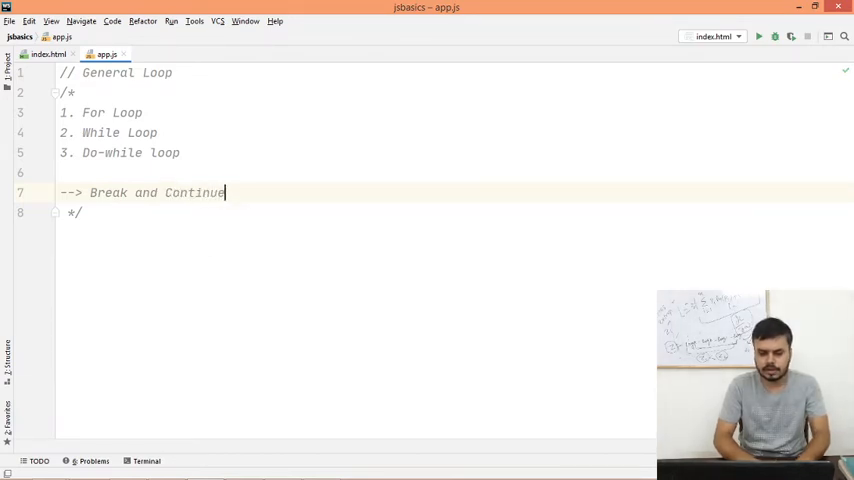
Add a //Special Loops comment heading.
type("//")
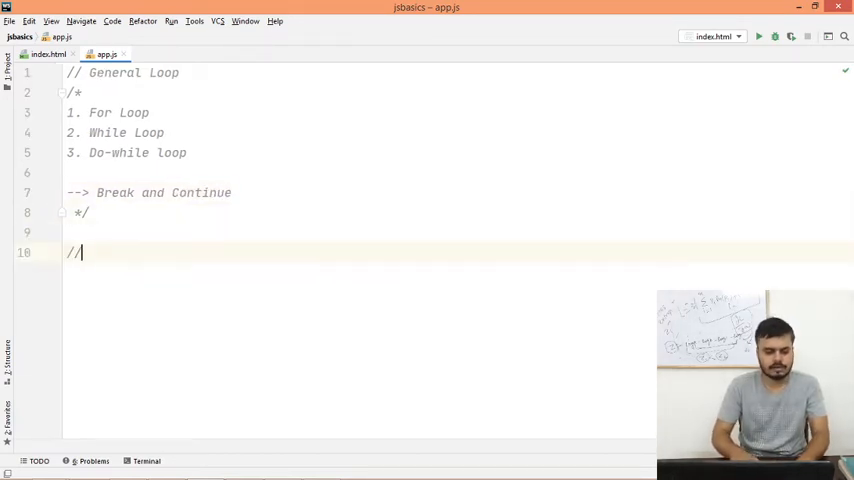
type("So")
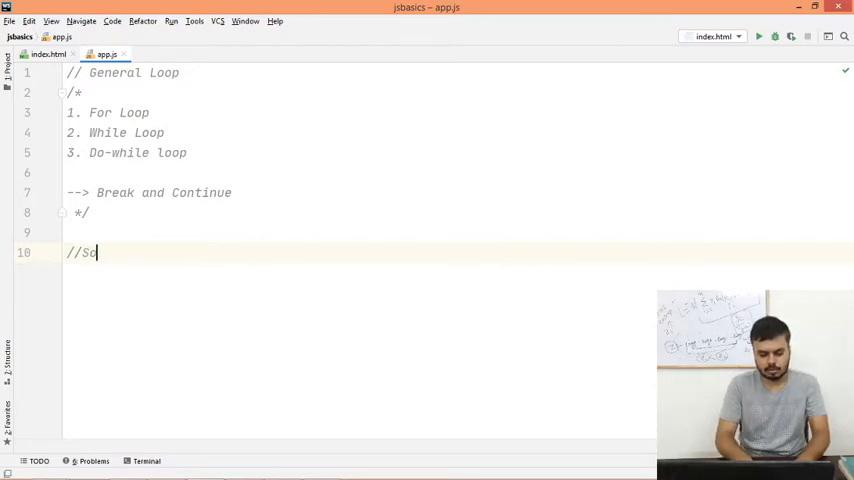
type("pecials")
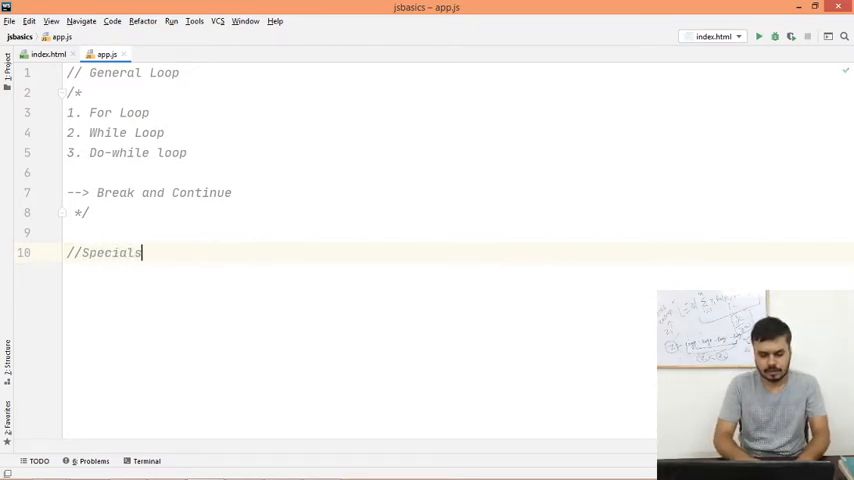
type("Loops")
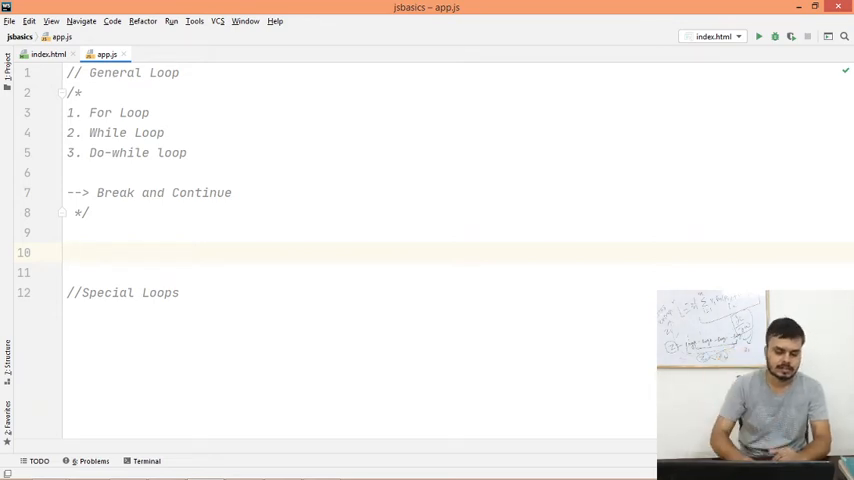
Declare var number = prompt("Enter the number").
type("var_num")
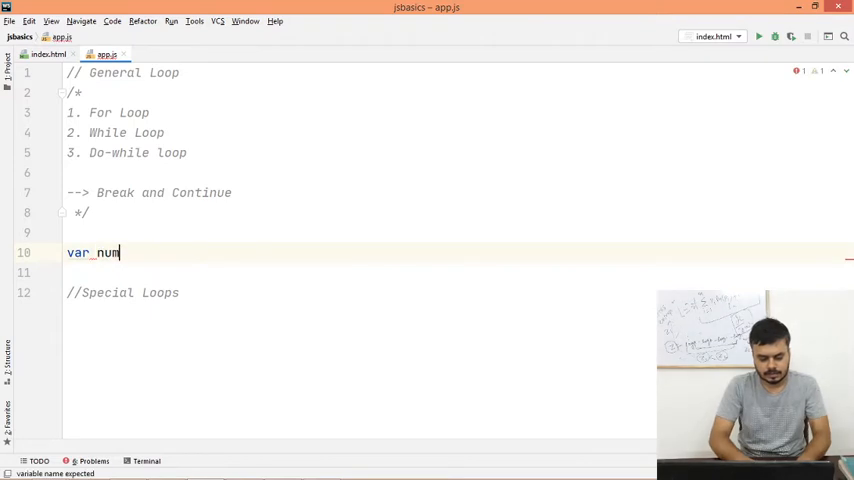
type("ber =")
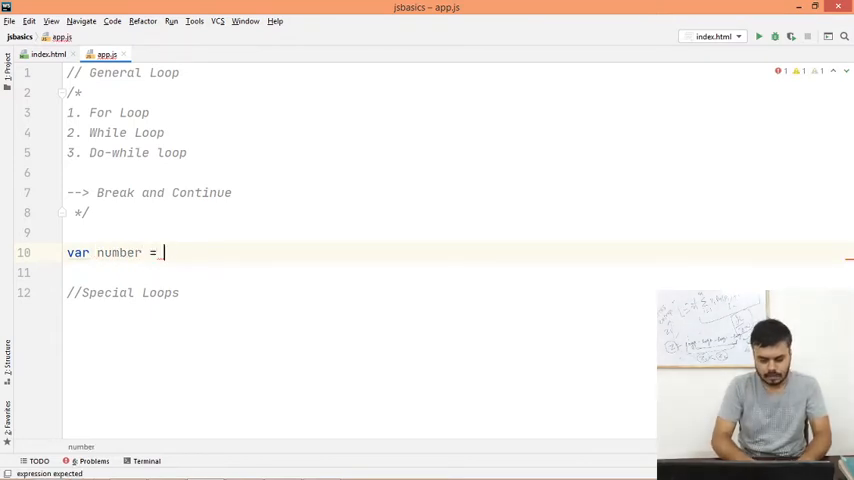
type("prompt()")
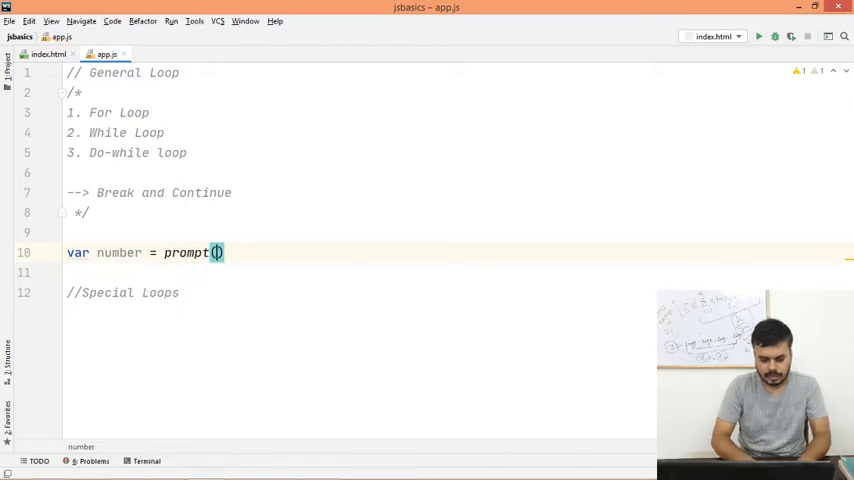
type("\"Enter th")
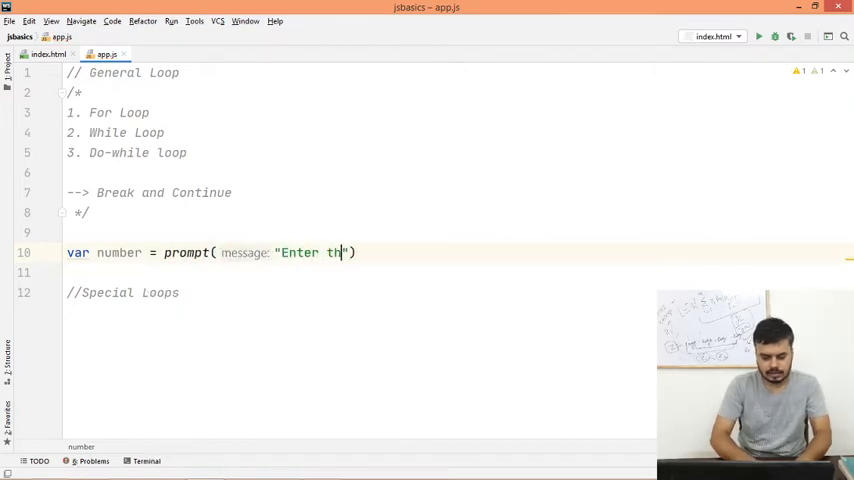
type("e number\")")
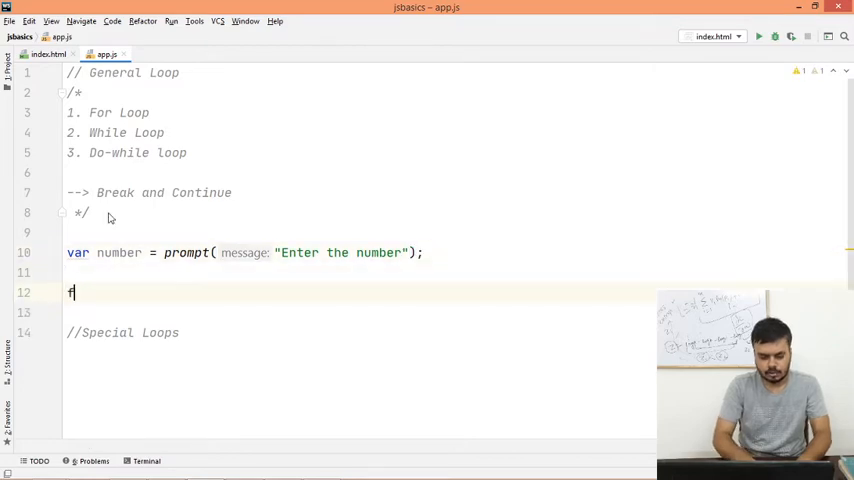
Write the for loop header for(var i=1; i<=10; i++).
type("for(var)")
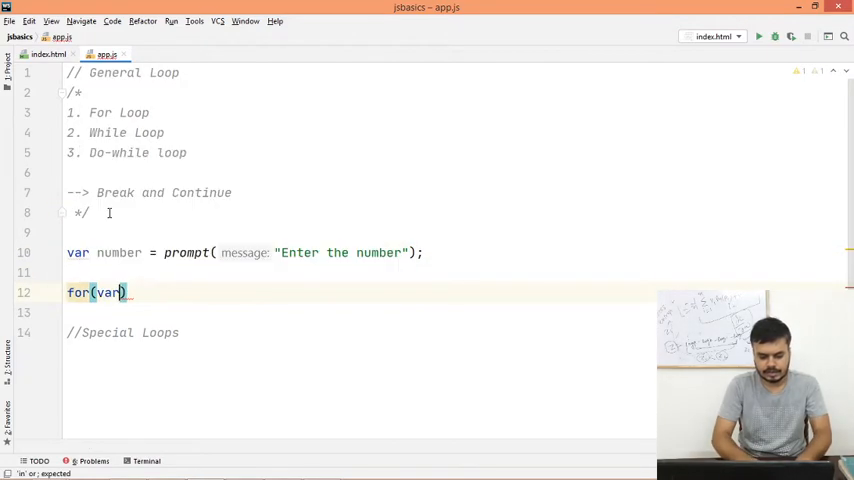
type("i = 1 ;")
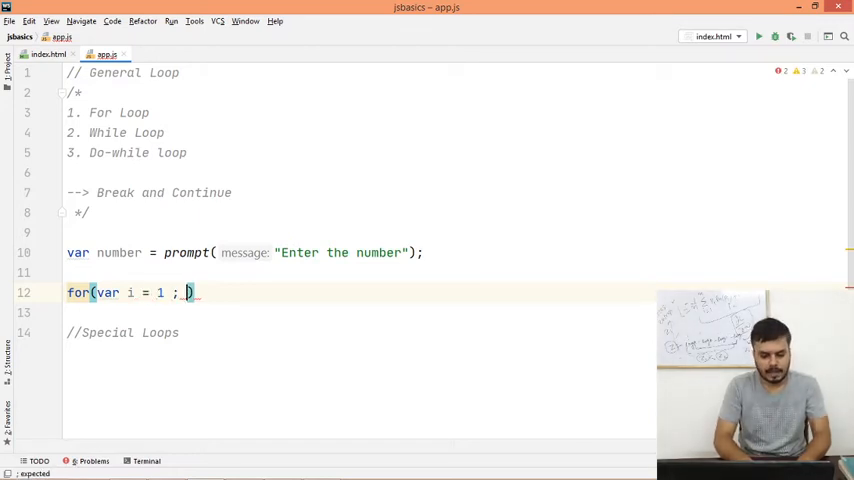
type("i<")
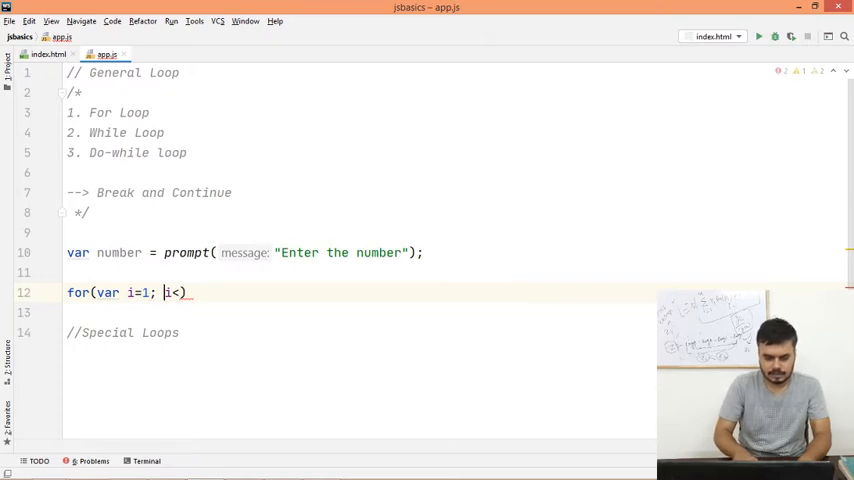
type("<=10; i")
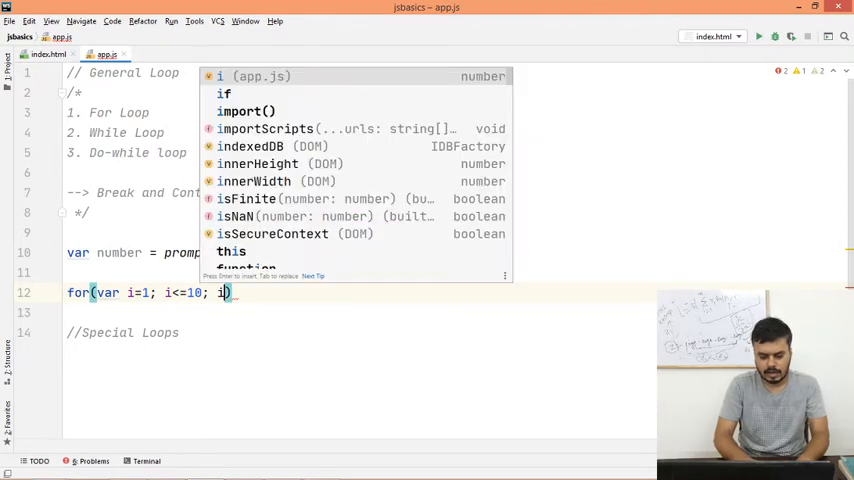
type("++")
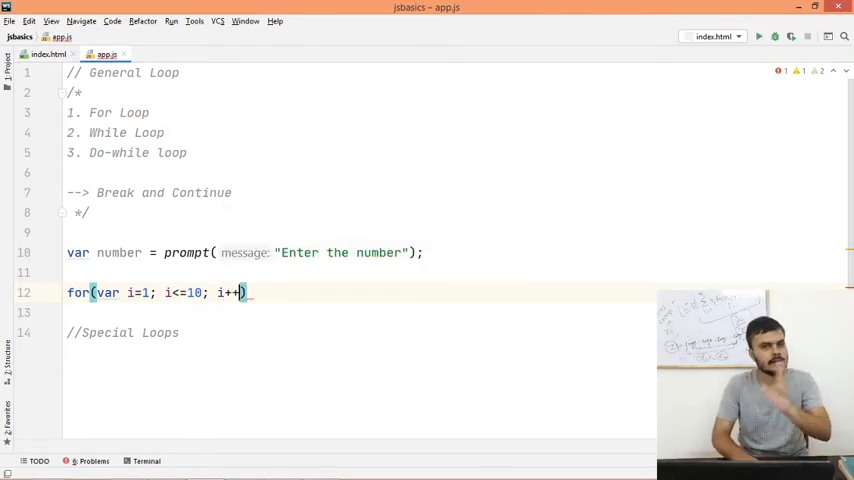
Fill the loop body with console.log(`${number} * ${i} = ${number * i}`); and launch the page.
type("{")
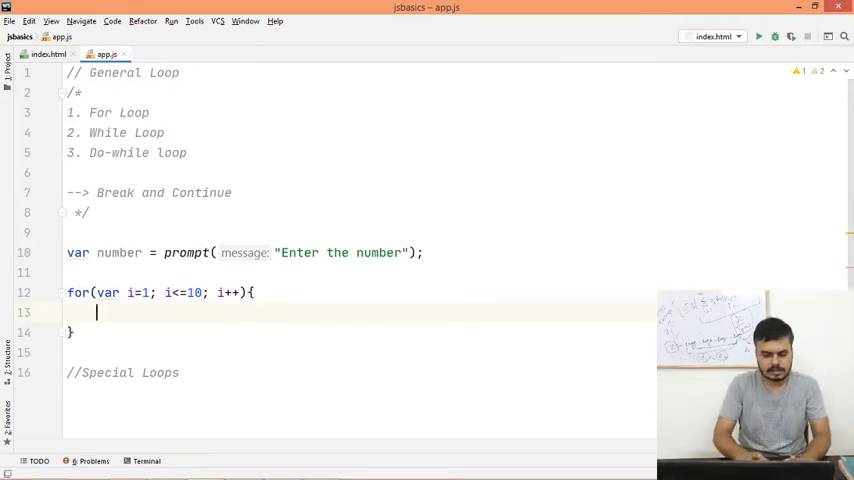
type("console.l")
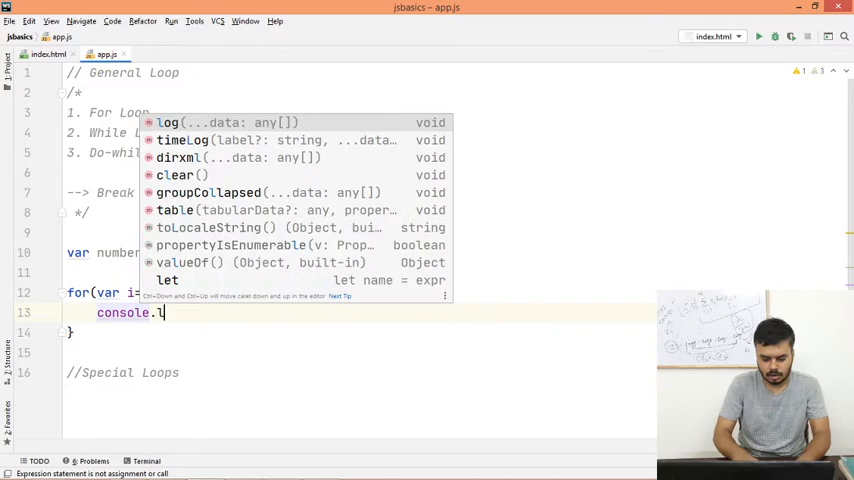
type("og(`${number} *")
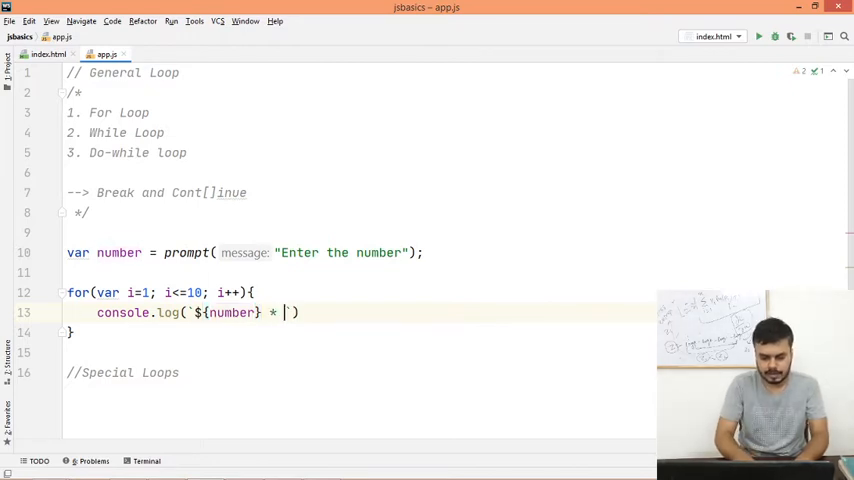
type("{}")
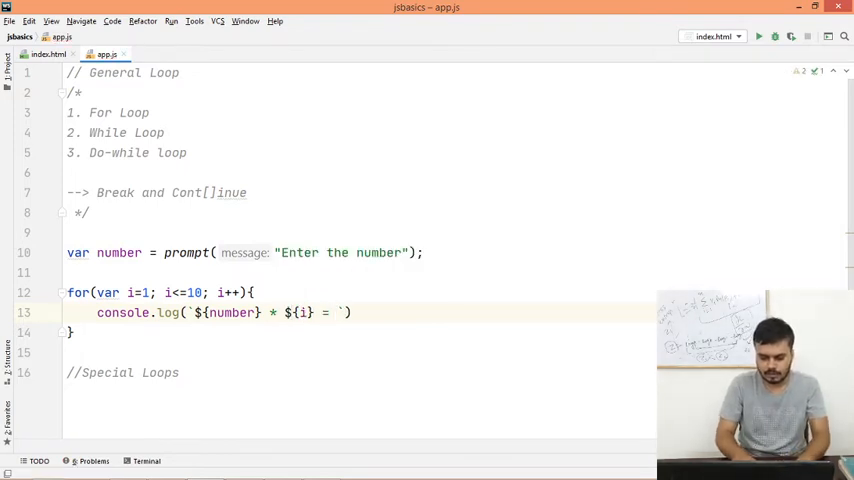
type("${number *")
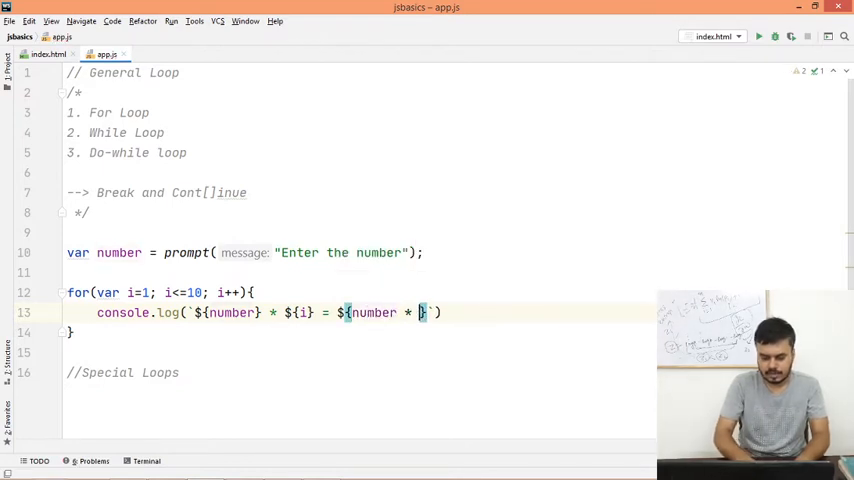
type("i}`);")
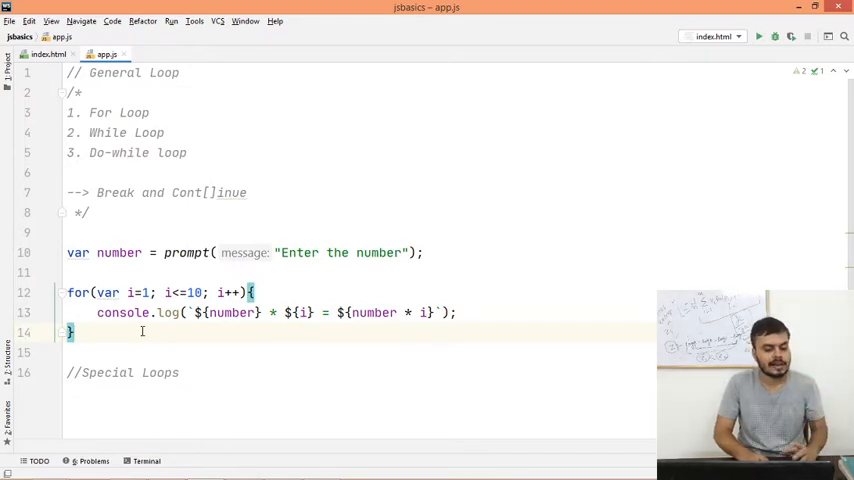
double_click(227, 292)
type("13")
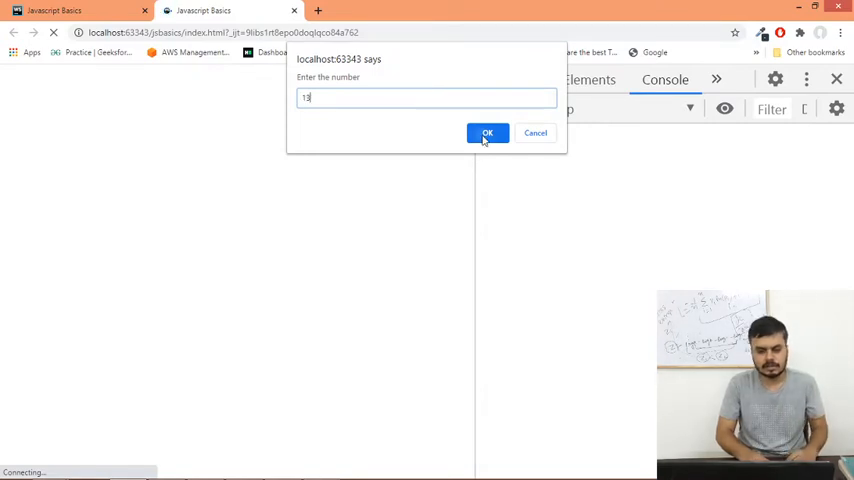
Submit 13 in the browser's number prompt.
left_click(487, 133)
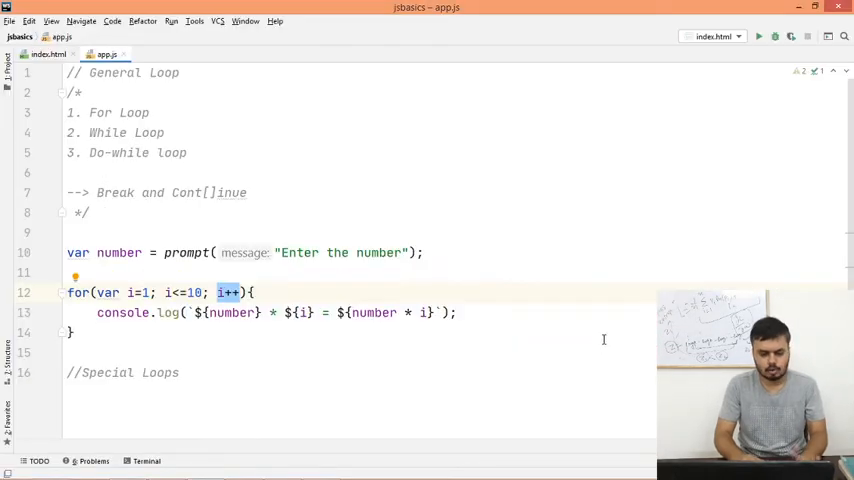
Below the commented for loop, write var i=1; while (i!=11) logging each line and incrementing i.
scroll("down", 3)
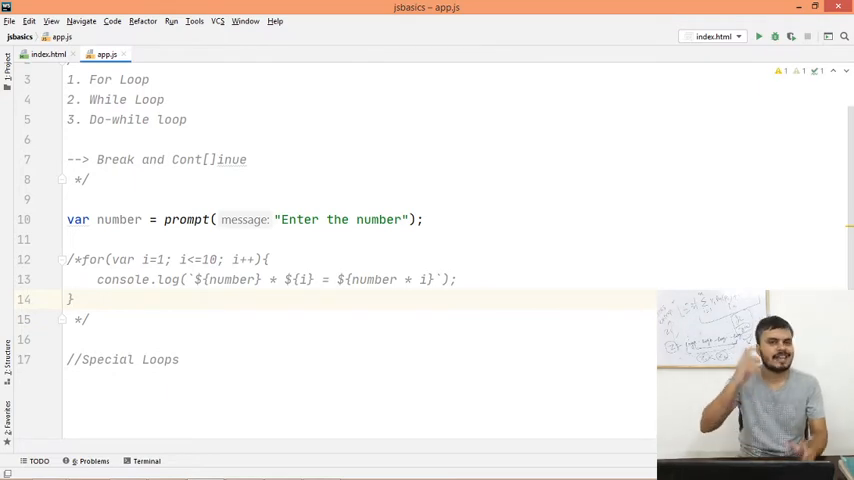
left_click(88, 319)
type("while (")
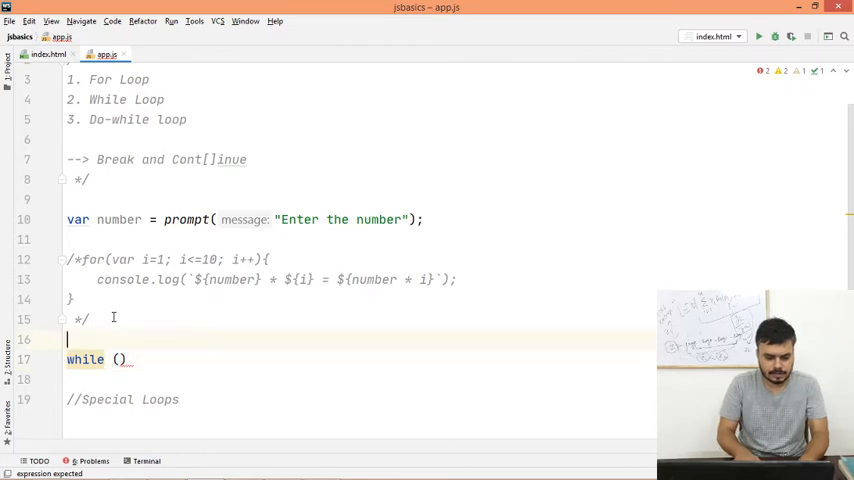
type("var")
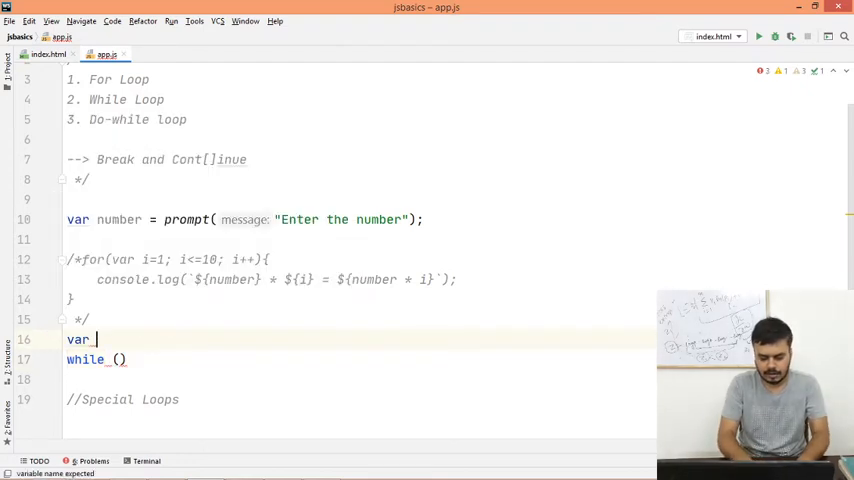
type("i=1;")
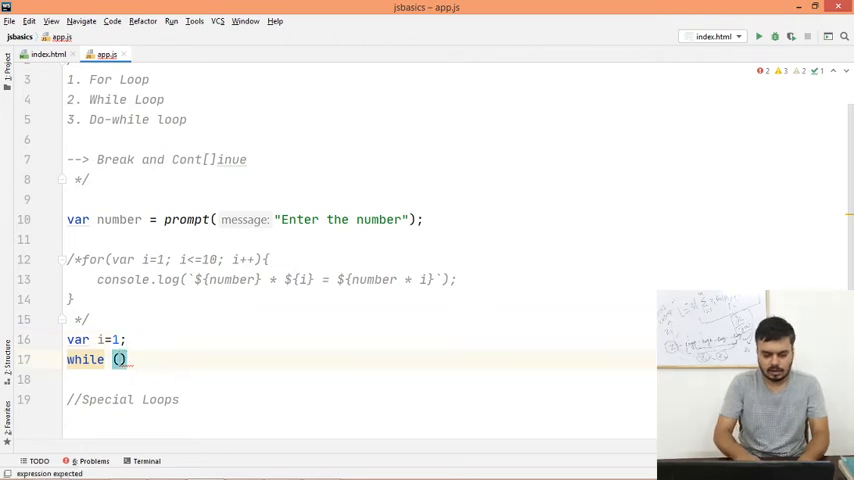
type("i<")
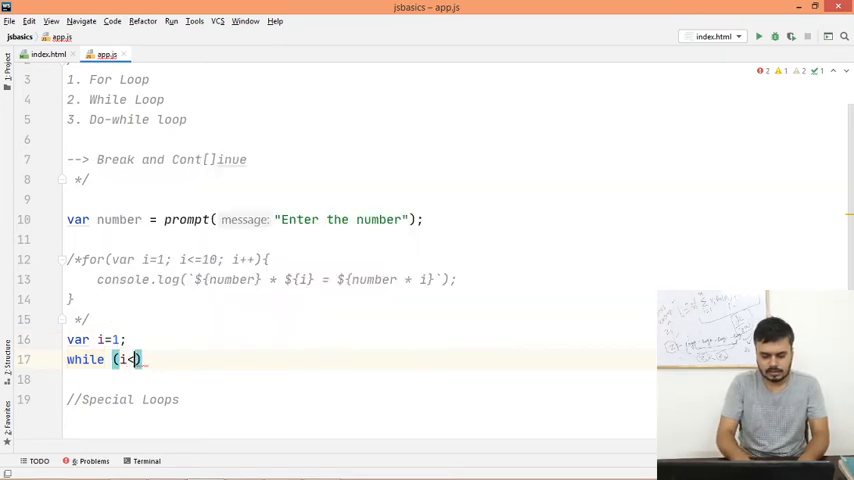
type("!=11")
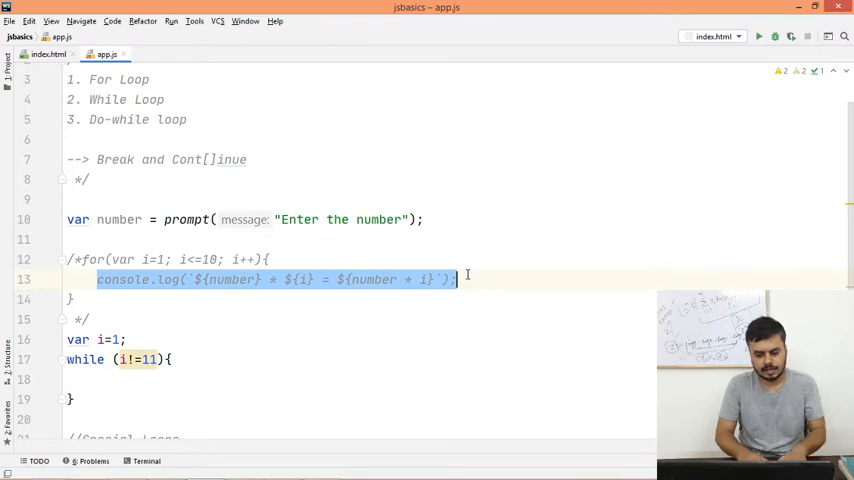
type("console.log(`${number} * ${i} = ${number * i}`);")
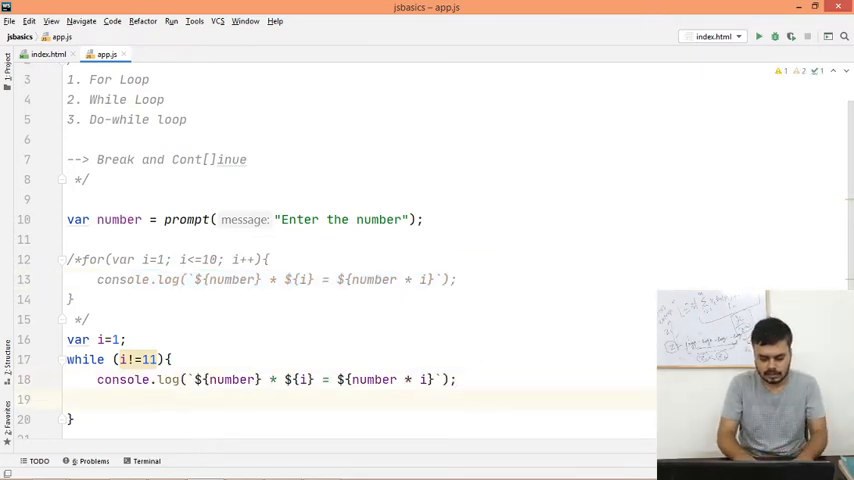
type("i++;")
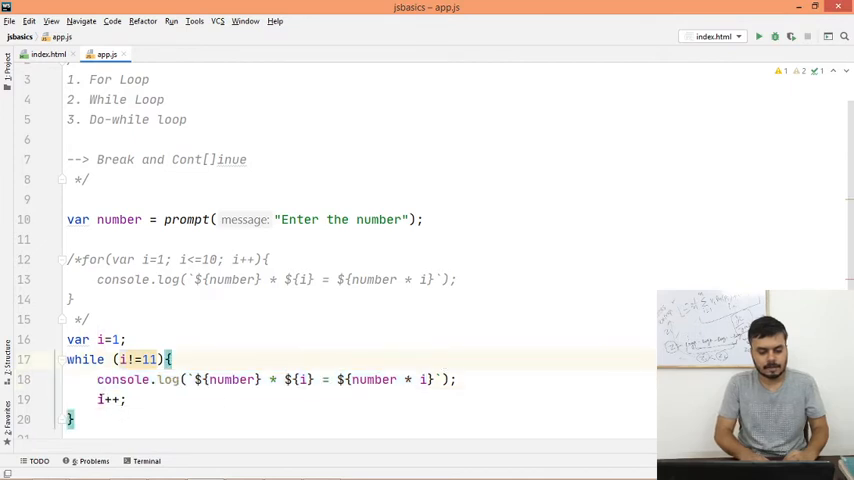
double_click(140, 359)
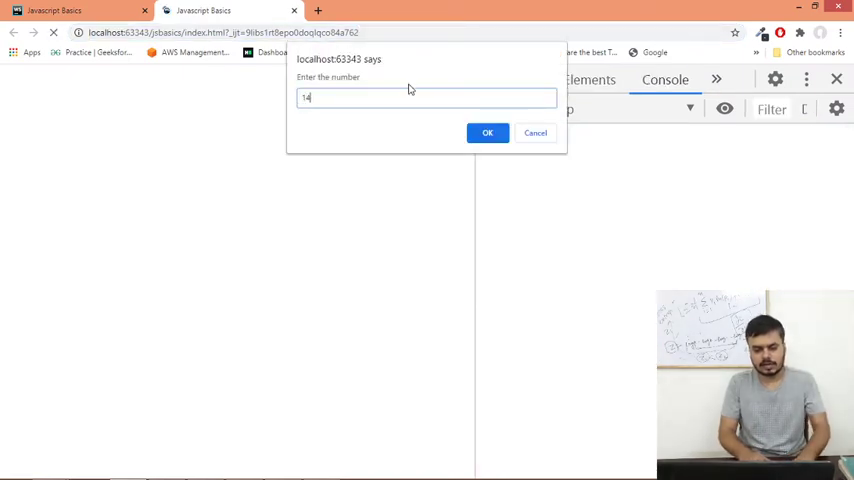
Submit 14 in the browser's number prompt.
left_click(487, 132)
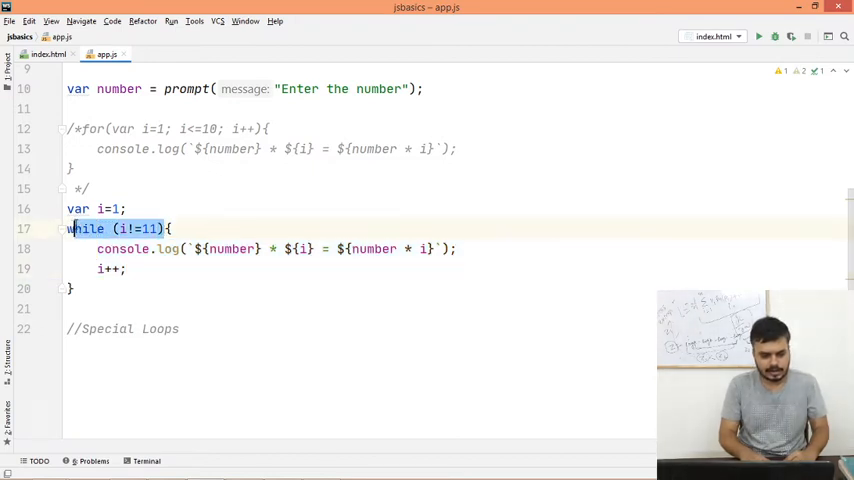
Replace the while header with do and add while (i!=11) after the body.
key("Delete")
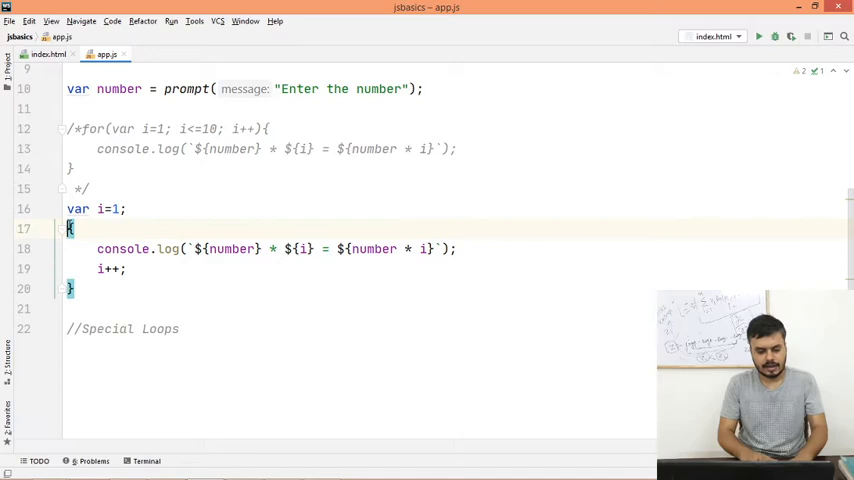
type("do")
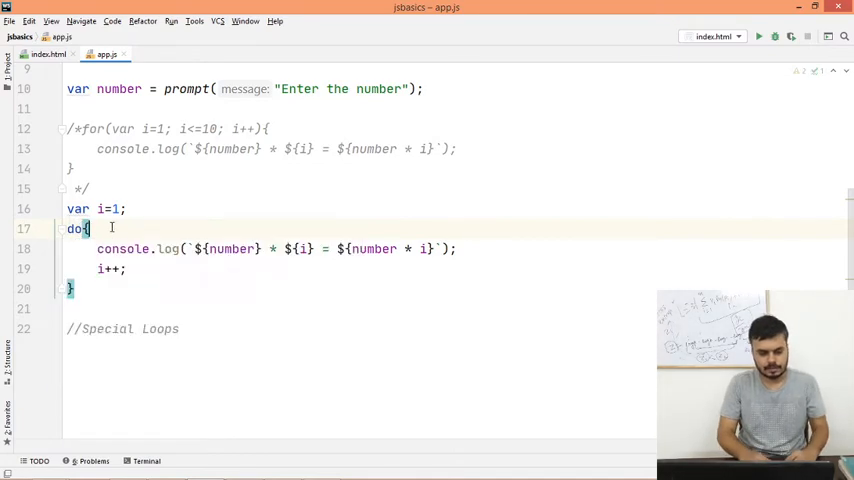
type("while (i!=11)")
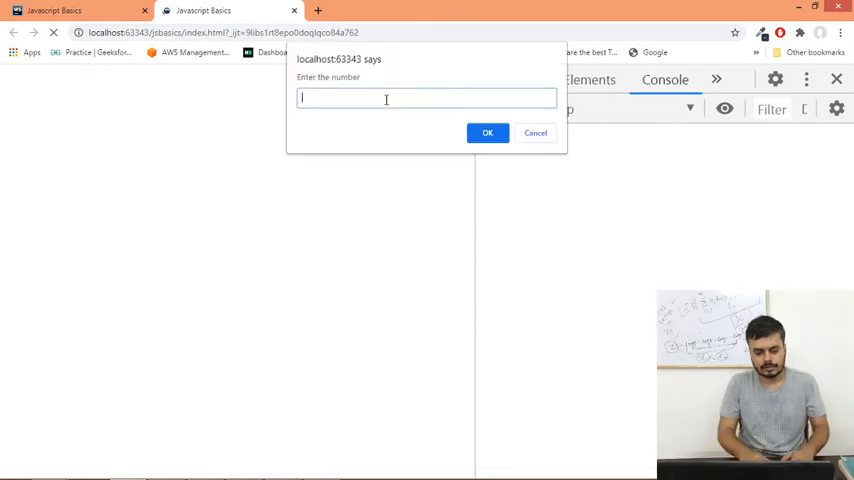
Focus the number field in the browser prompt.
left_click(487, 132)
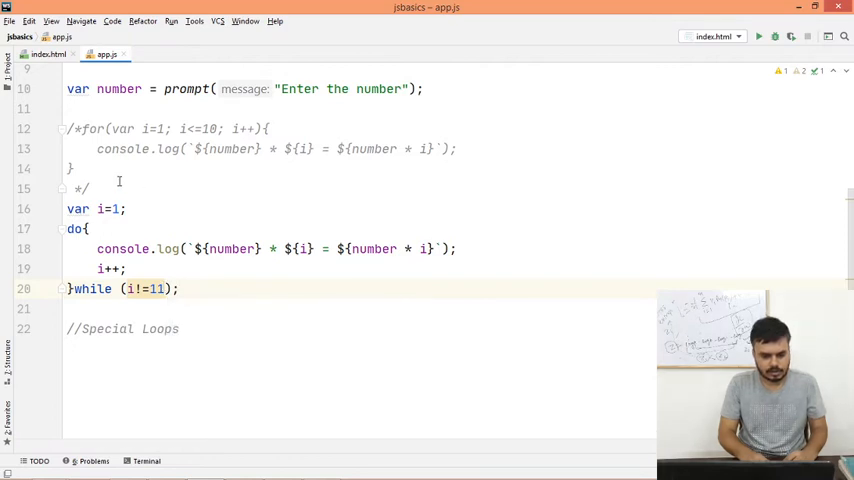
Change var i=1 to var i=100 before the do block.
type("00")
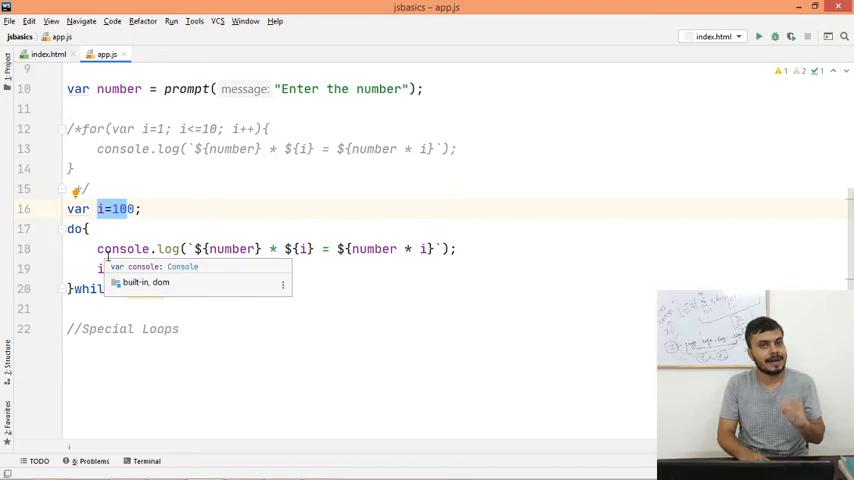
mouse_move(140, 298)
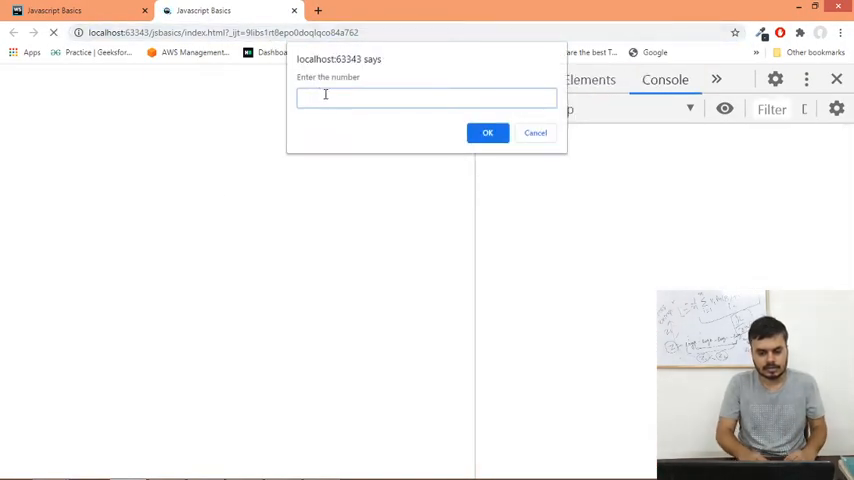
Enter 16 in the browser prompt and confirm it.
type("16")
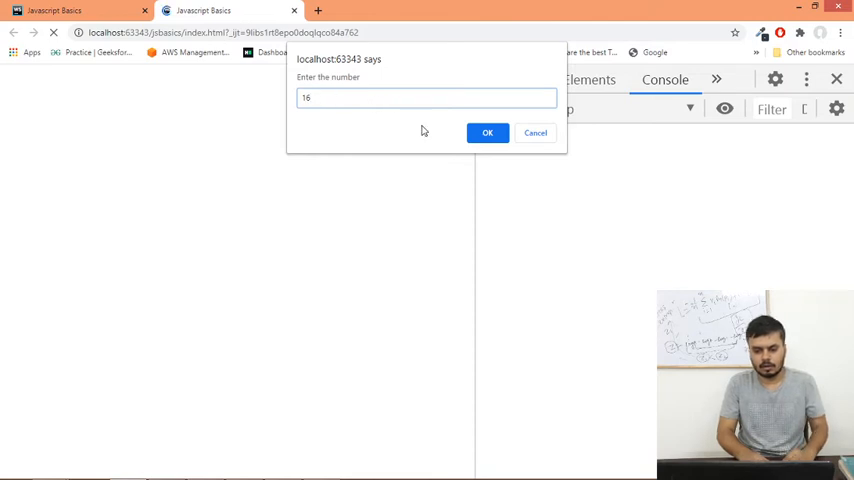
left_click(487, 132)
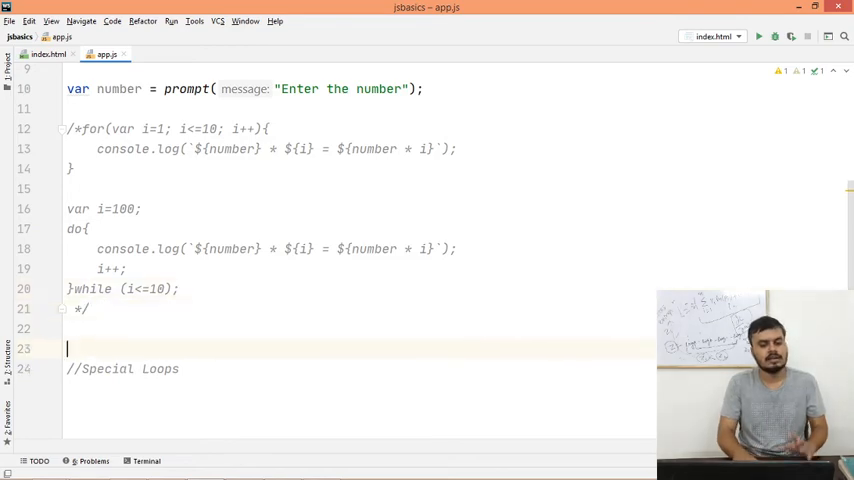
Write a for loop running i from 0 to 10 that calls console.log(i).
type("for(var")
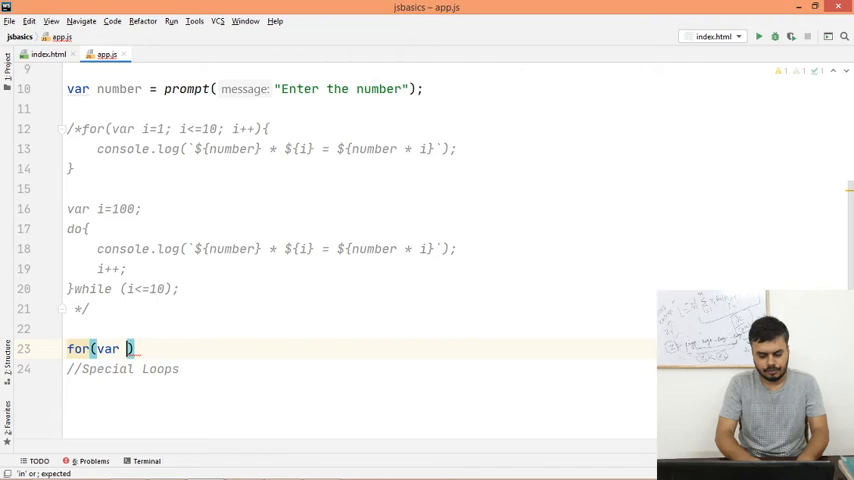
type("i=0")
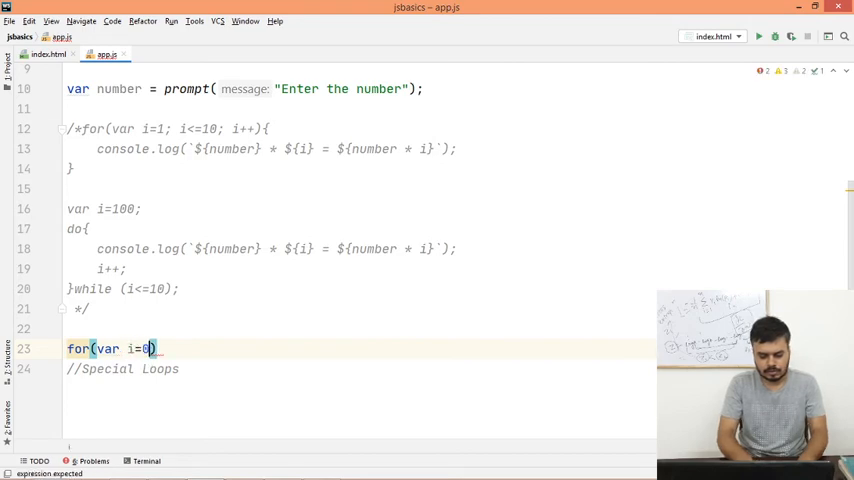
type(";")
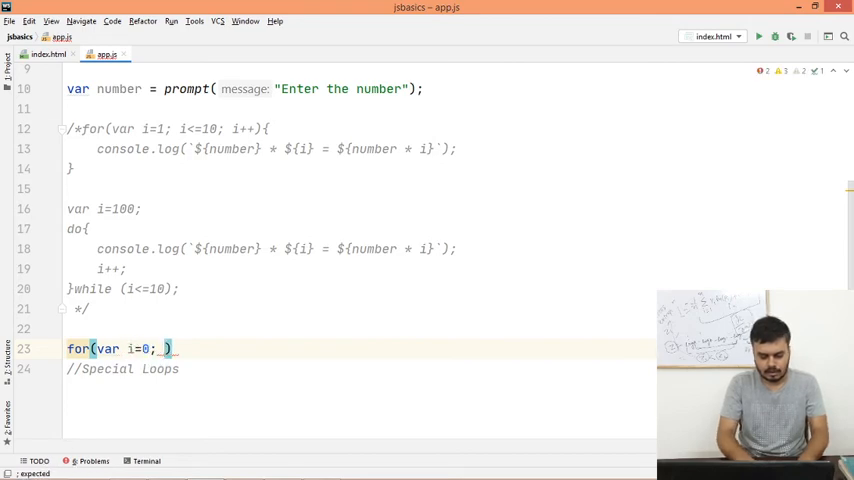
type("i<=")
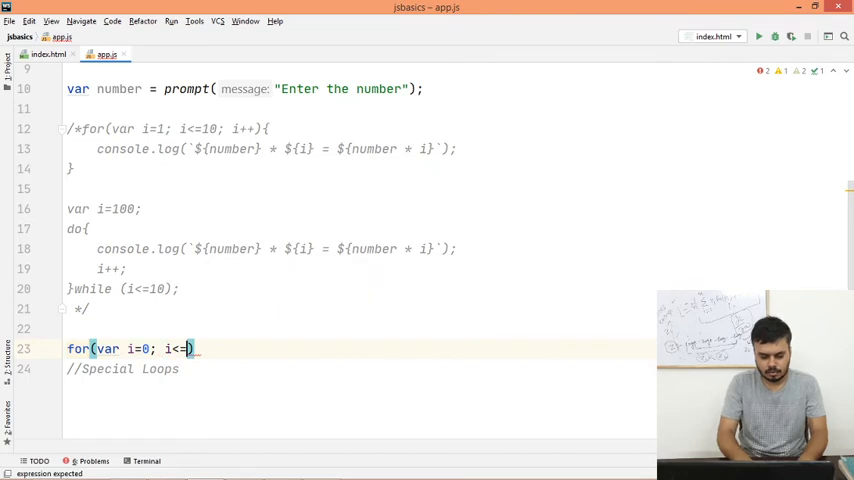
type("=10; i")
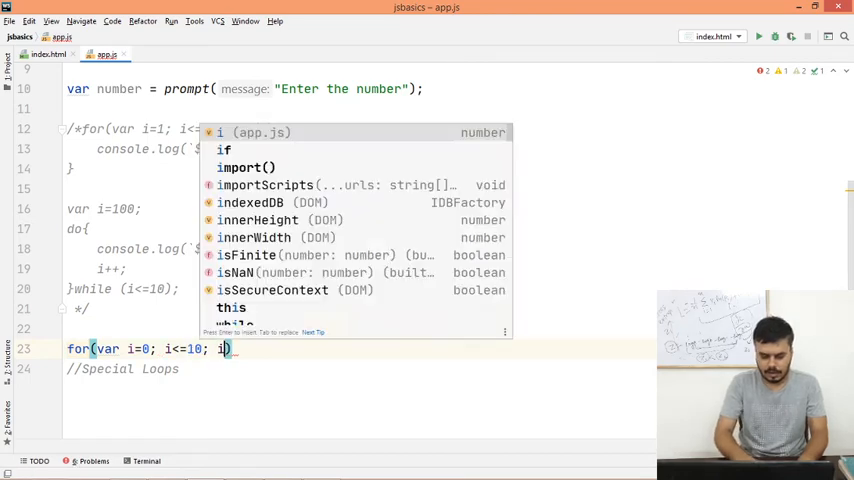
type("++){")
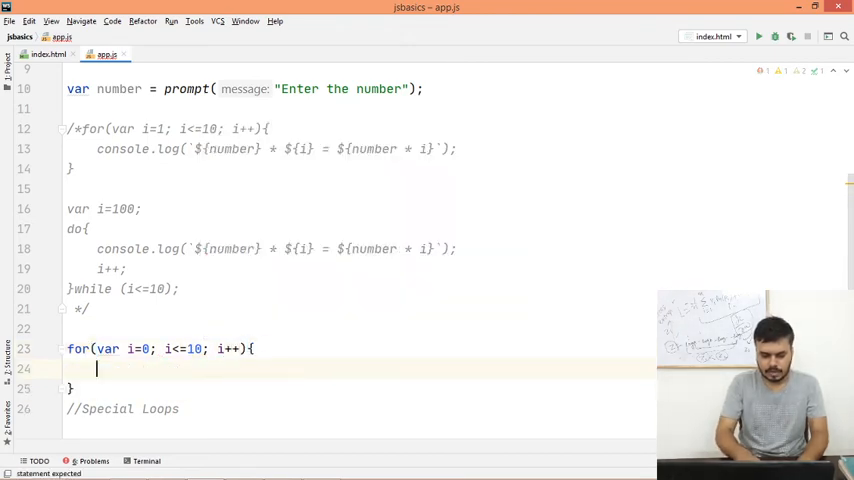
type("console.log()")
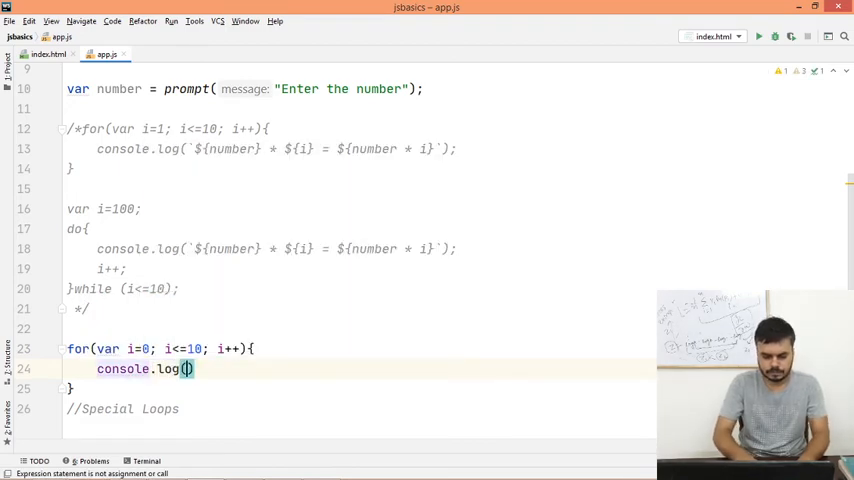
type("i")
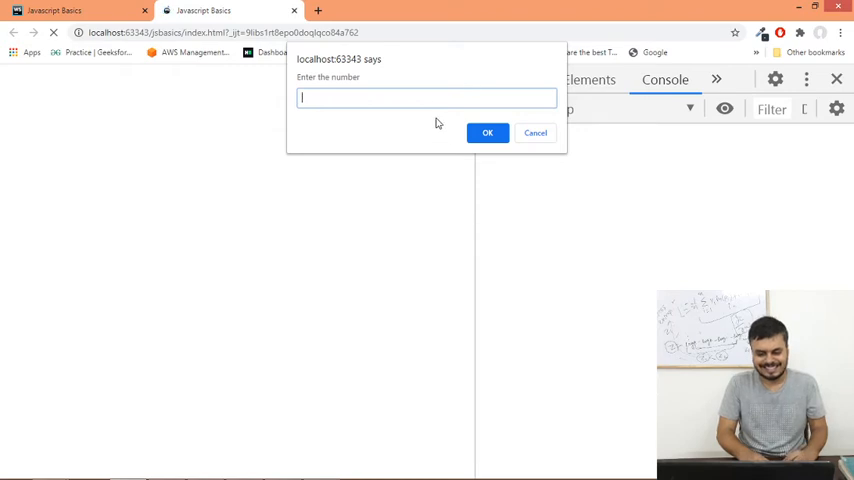
Submit Chrome's number prompt so the console logs 0 through 10, then return to WebStorm.
left_click(487, 132)
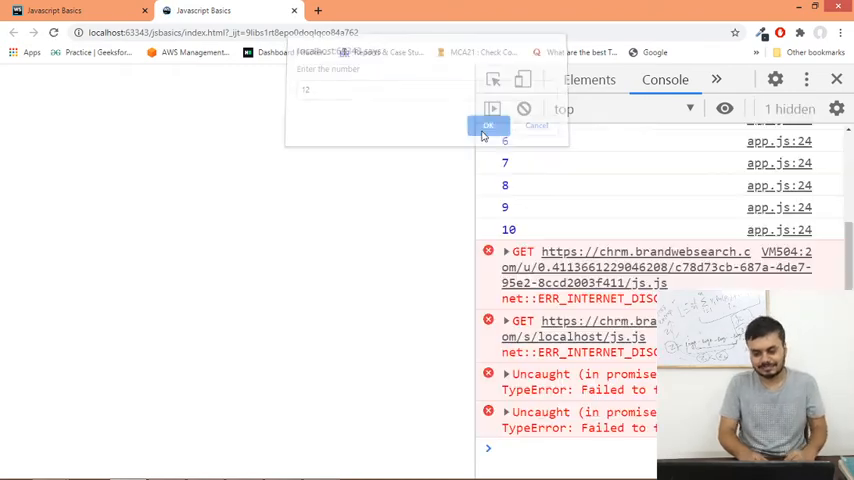
left_click(489, 125)
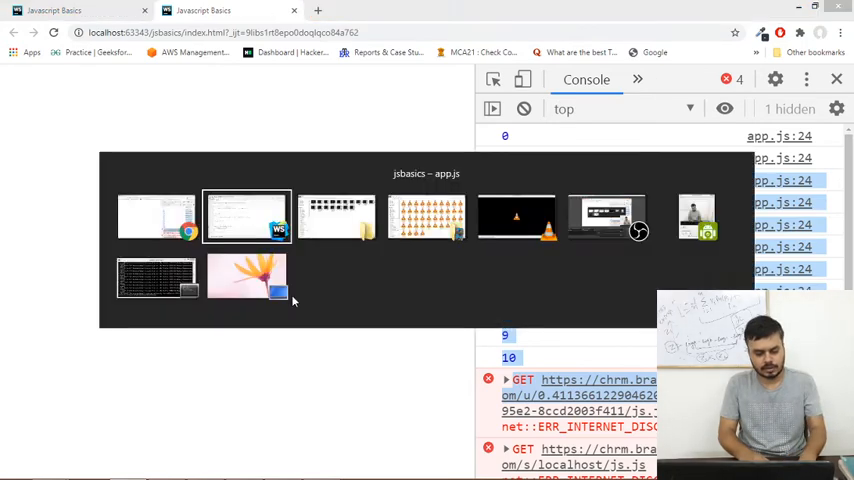
left_click(246, 217)
type("if")
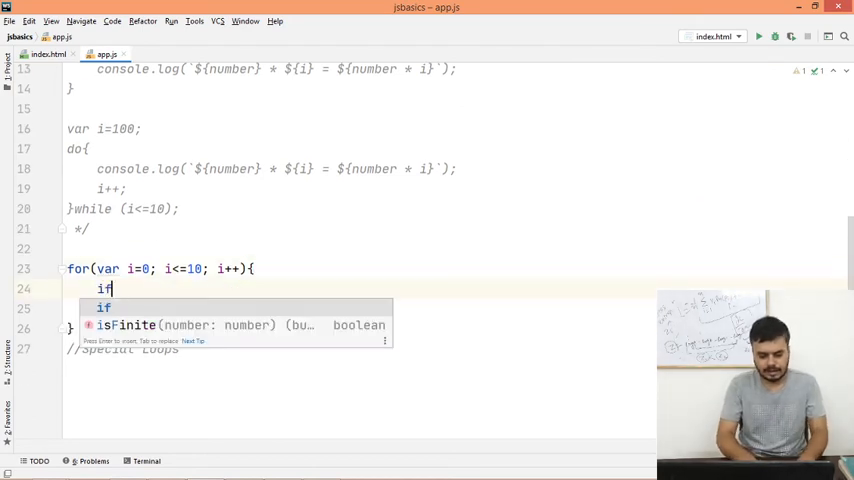
Add an if (i===5) check with break to the loop, then start replacing break with continue.
type("(i==)")
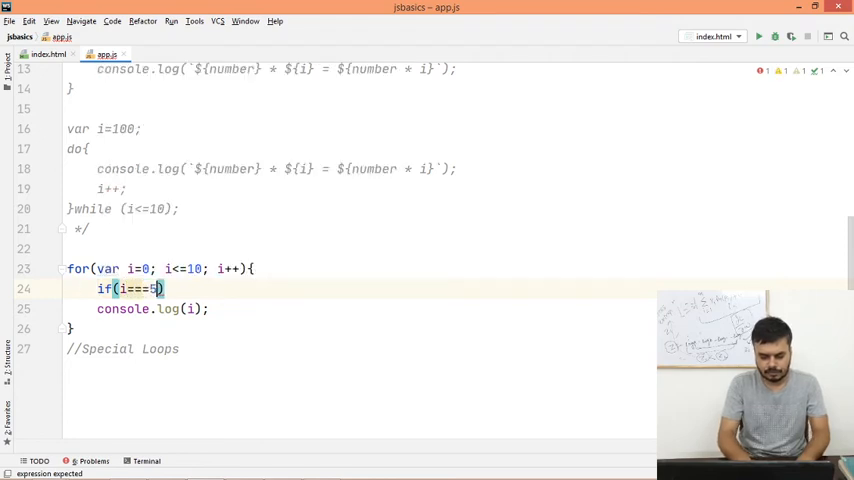
type("{")
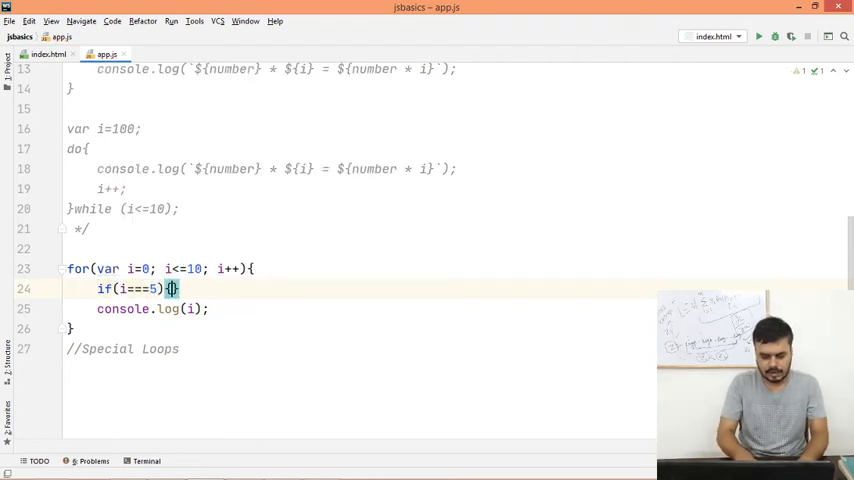
type("break")
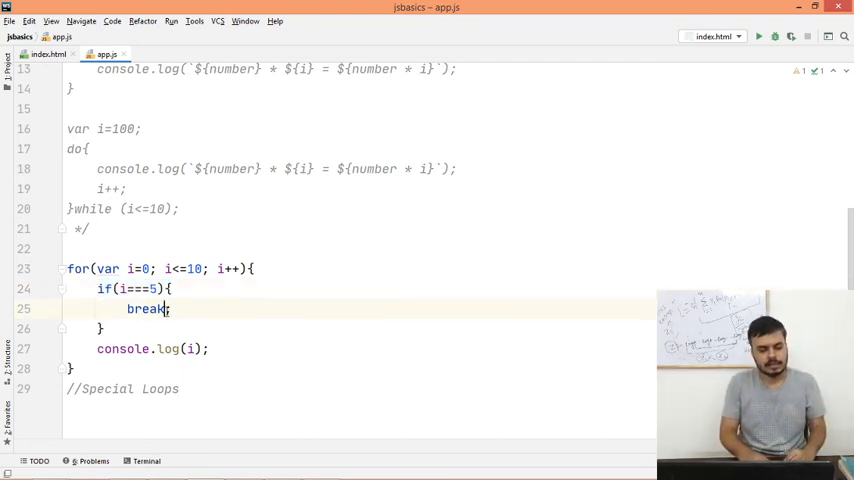
double_click(145, 308)
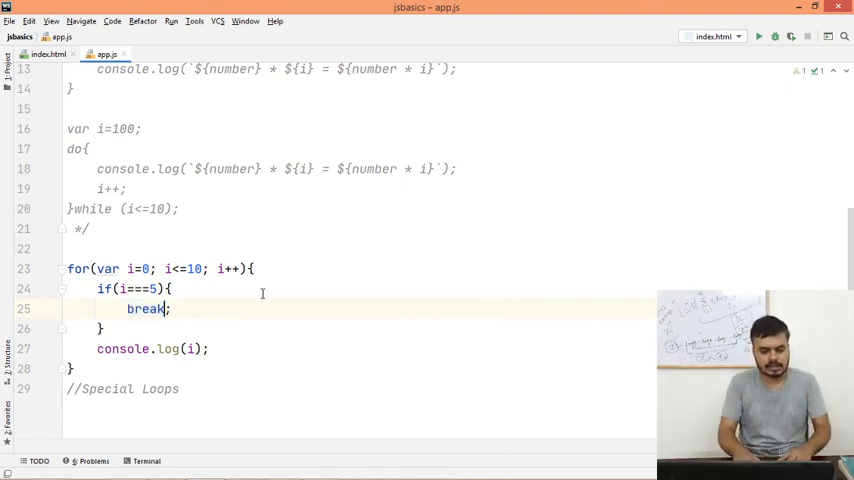
type("con")
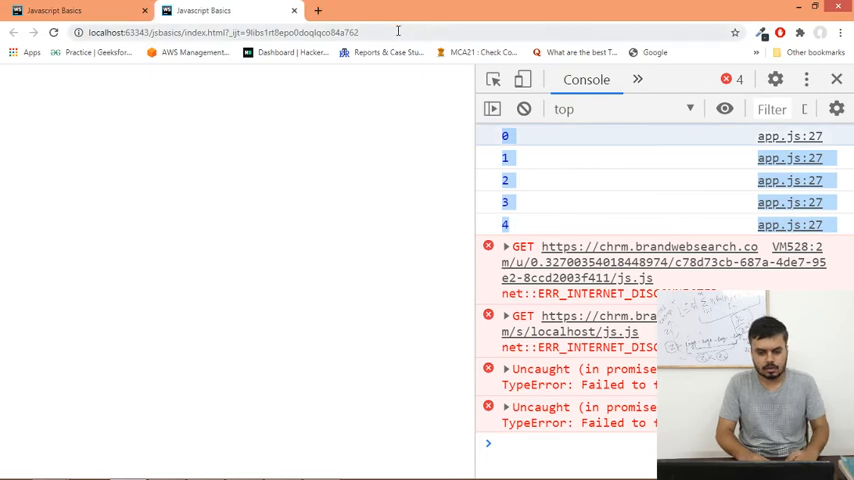
Scroll Chrome's console output to confirm numbers 6 through 10 are logged after 5.
scroll("down", 3)
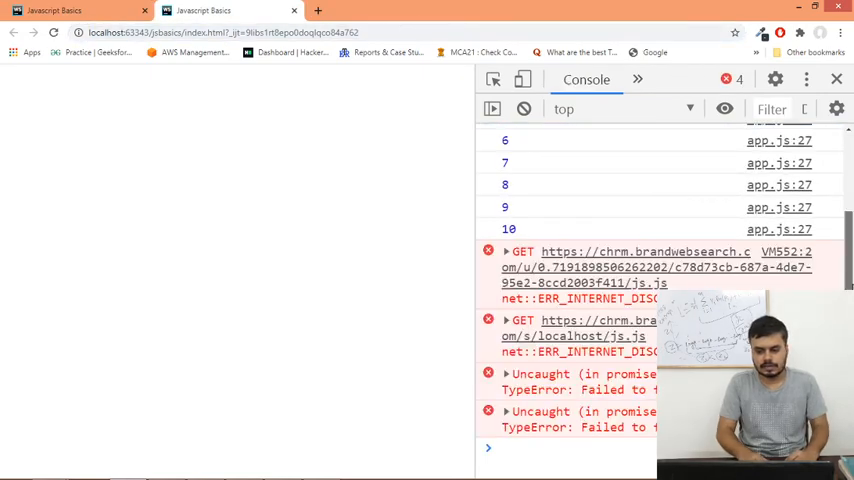